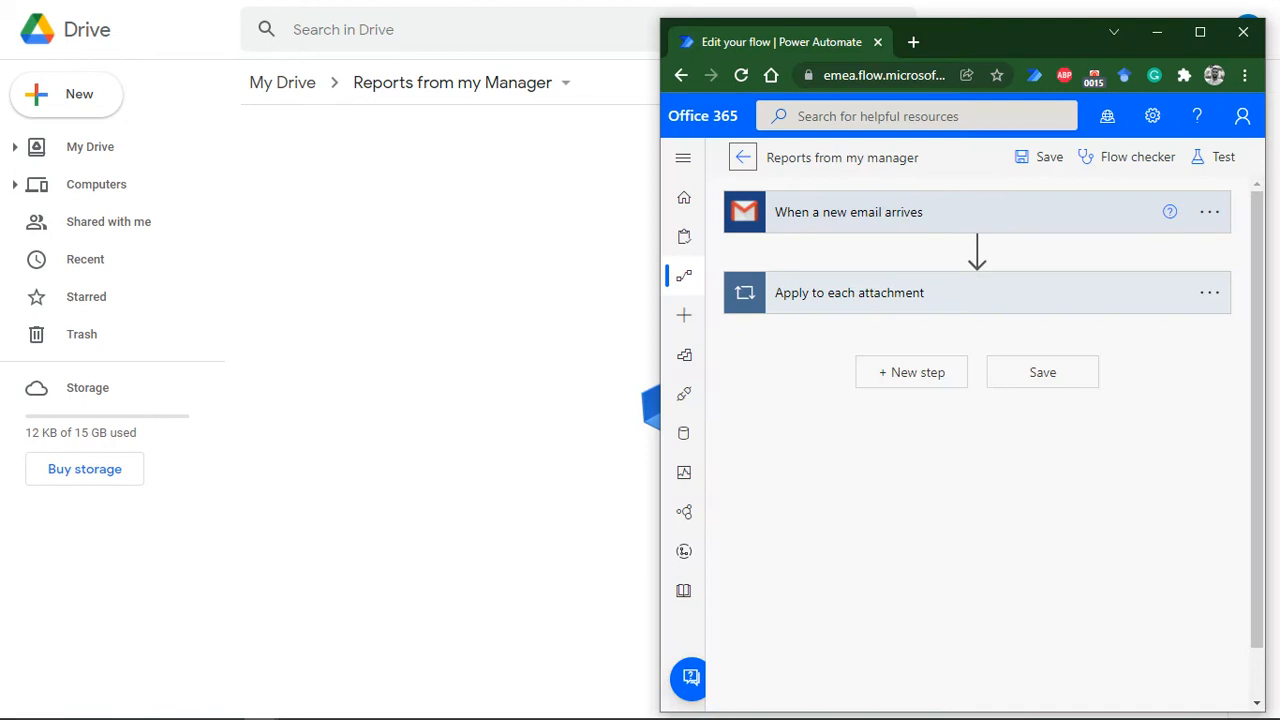
mouse_move(1223, 157)
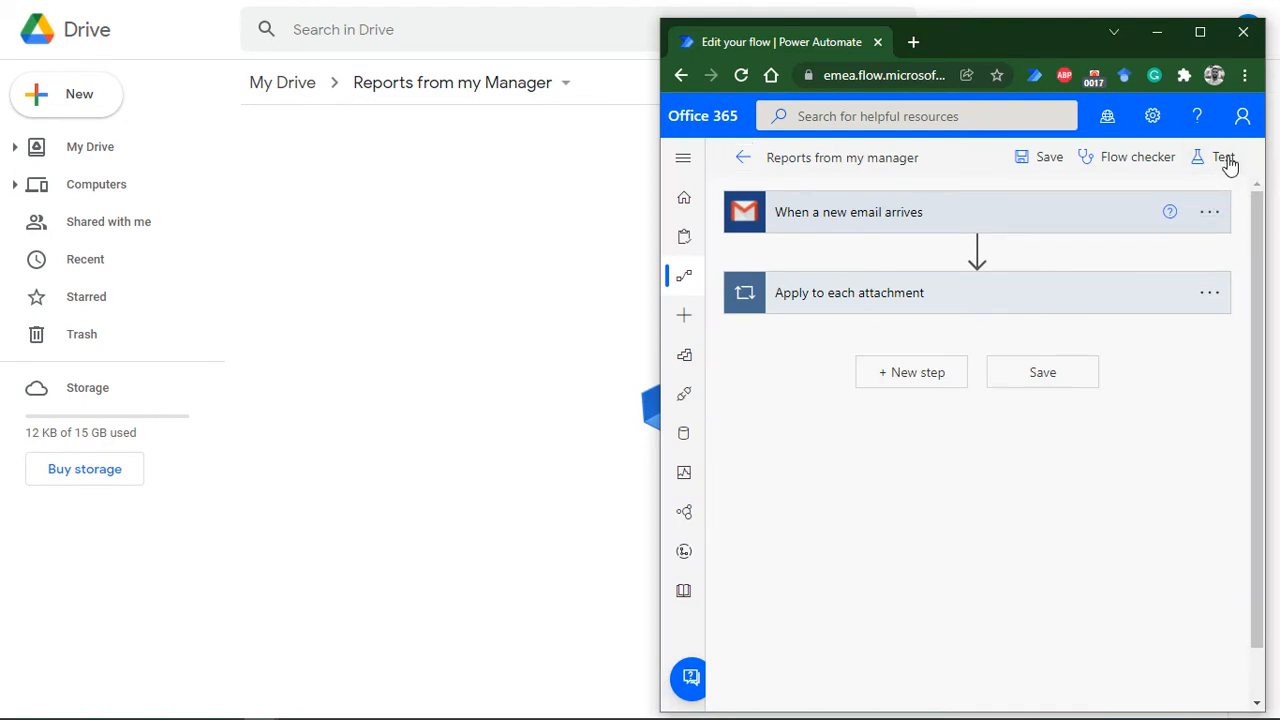
Bring up the Outlook draft 'Year End Report | Analysis missing on Page 4' with Year End Report.docx attached
click(1223, 157)
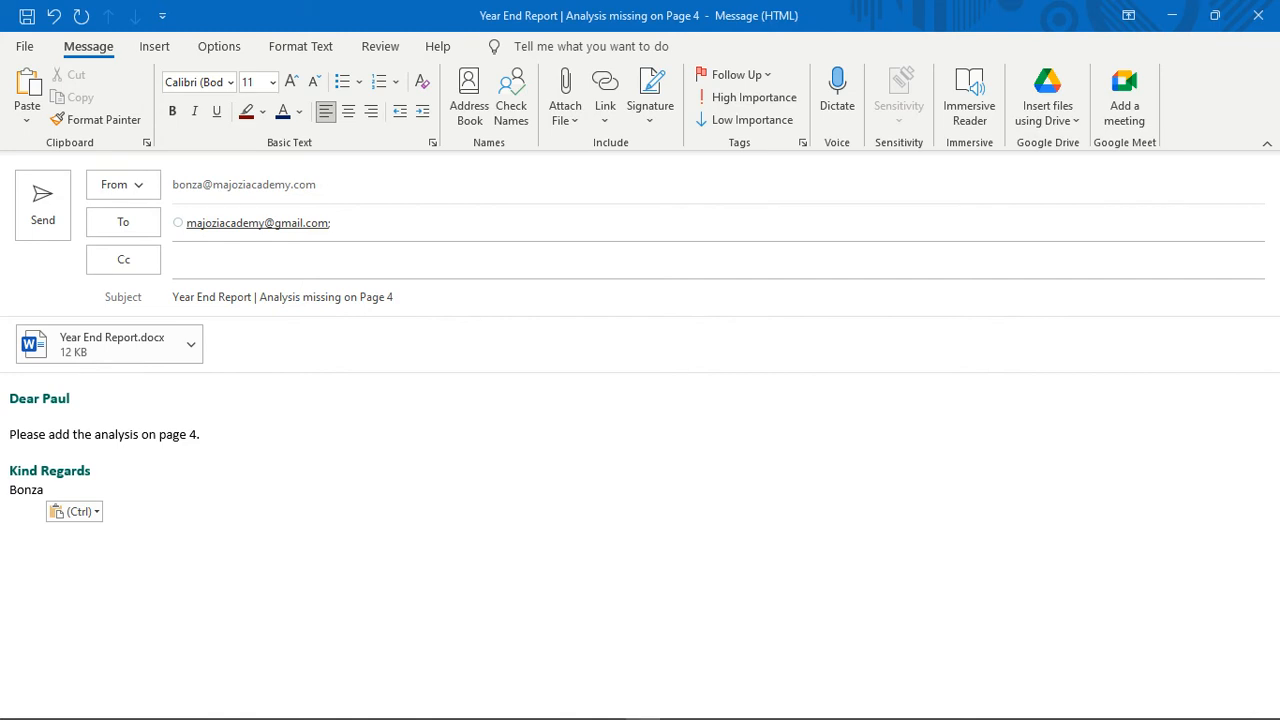
mouse_move(347, 386)
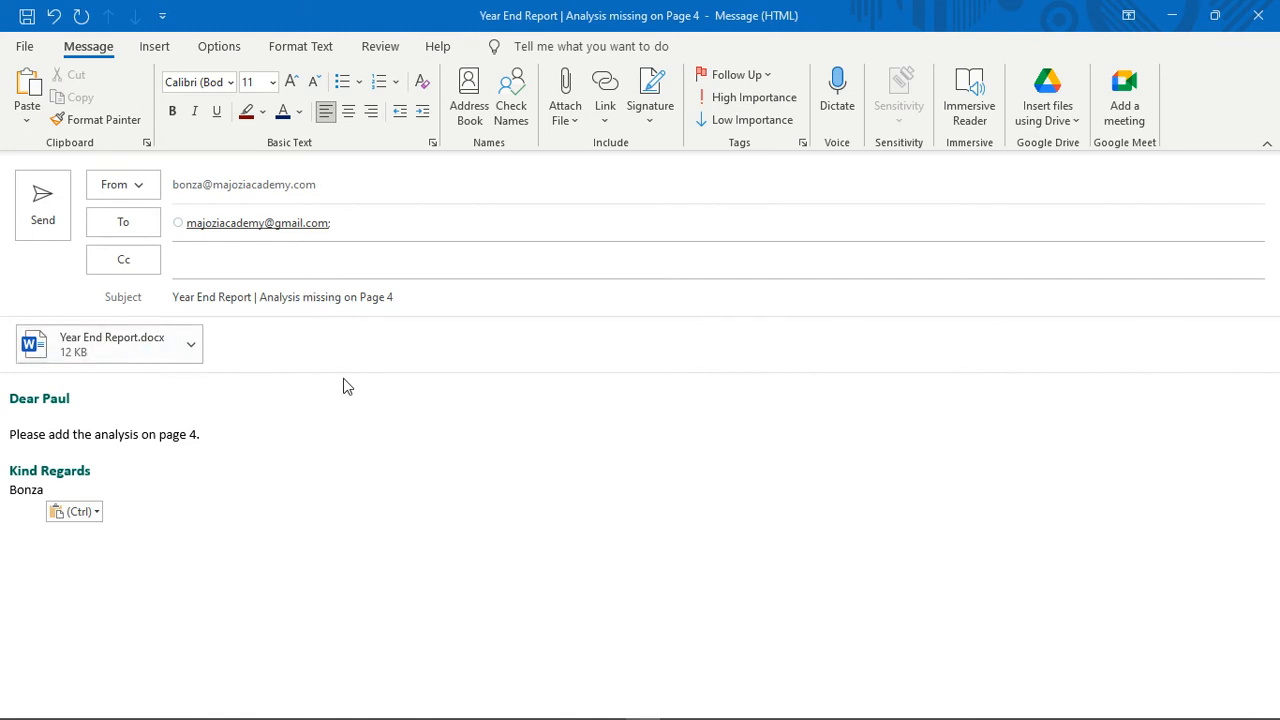
click(222, 297)
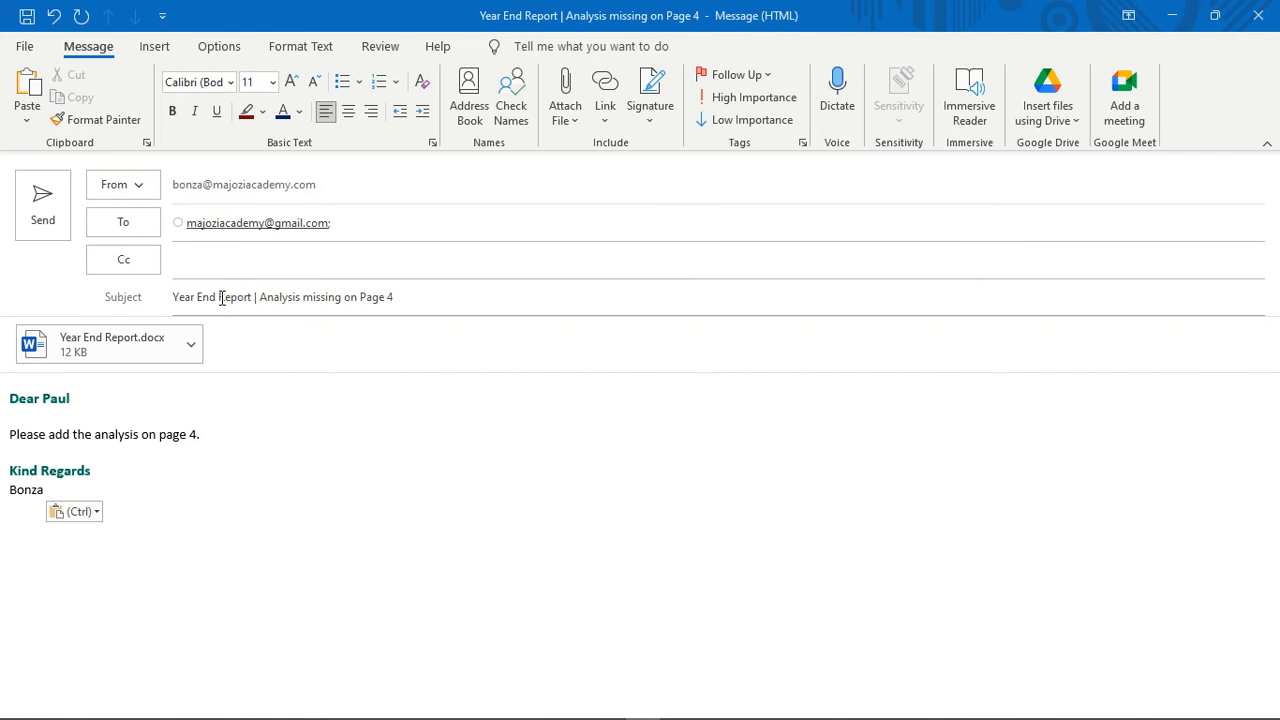
mouse_move(353, 302)
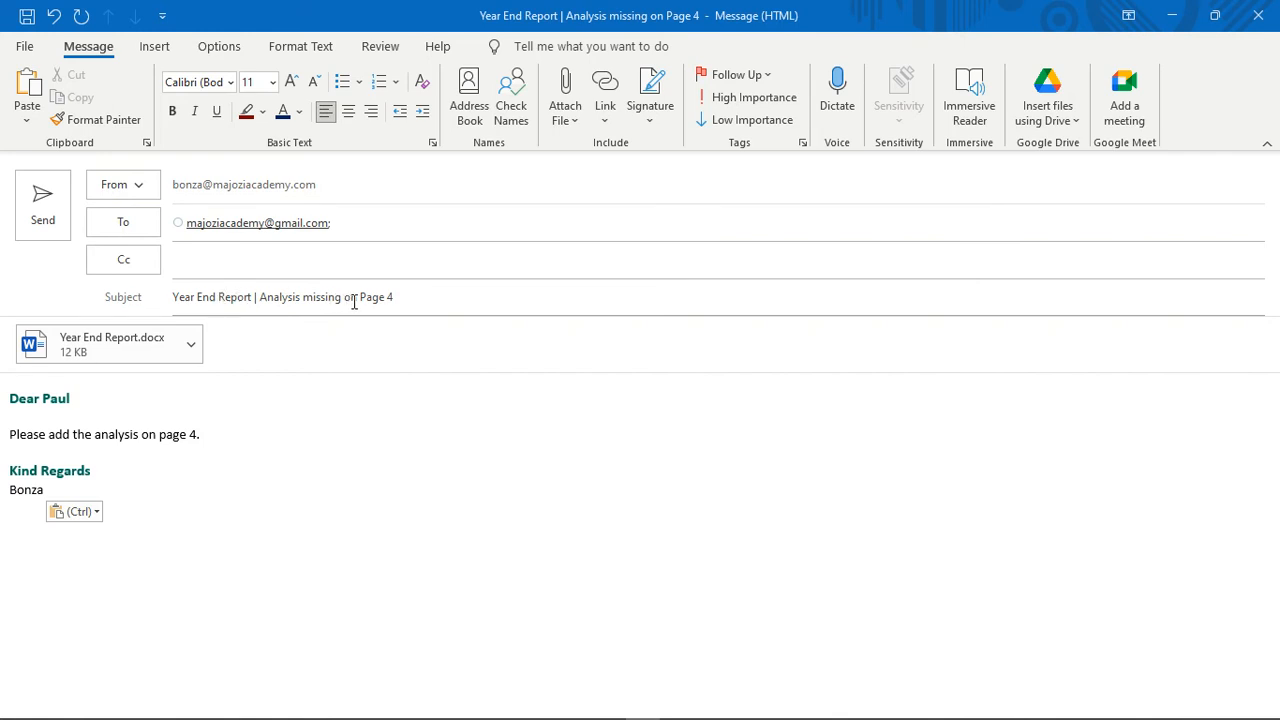